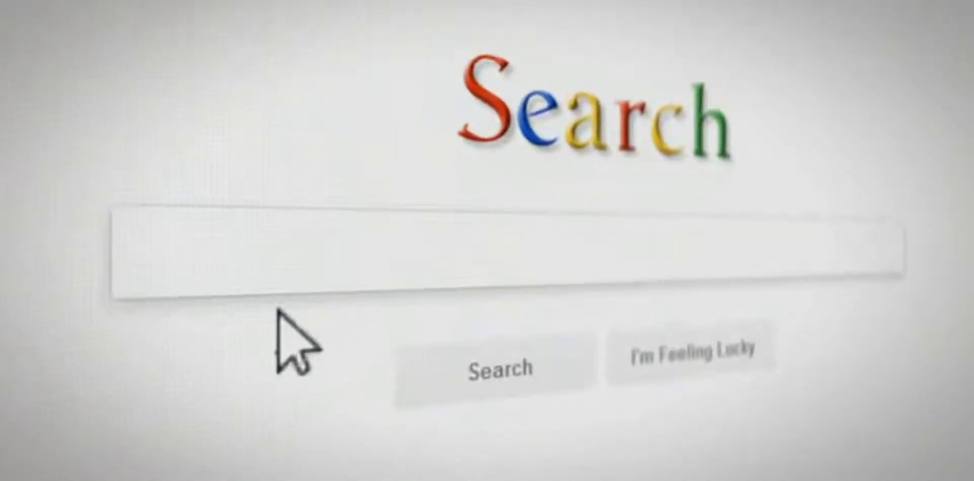
# Search "Best FFL Software?" and jump straight to the top result via I'm Feeling Lucky
pyautogui.write('Best FFL Software?')
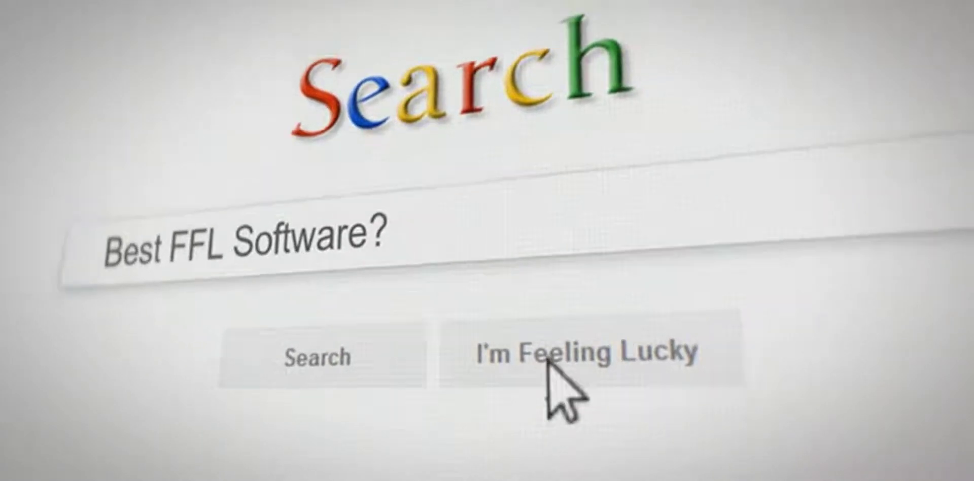
pyautogui.click(585, 356)
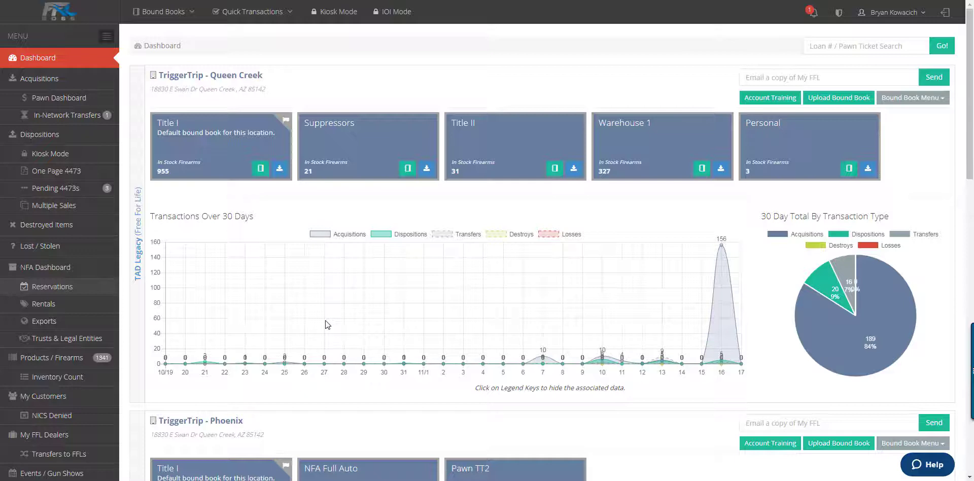
pyautogui.moveTo(223, 330)
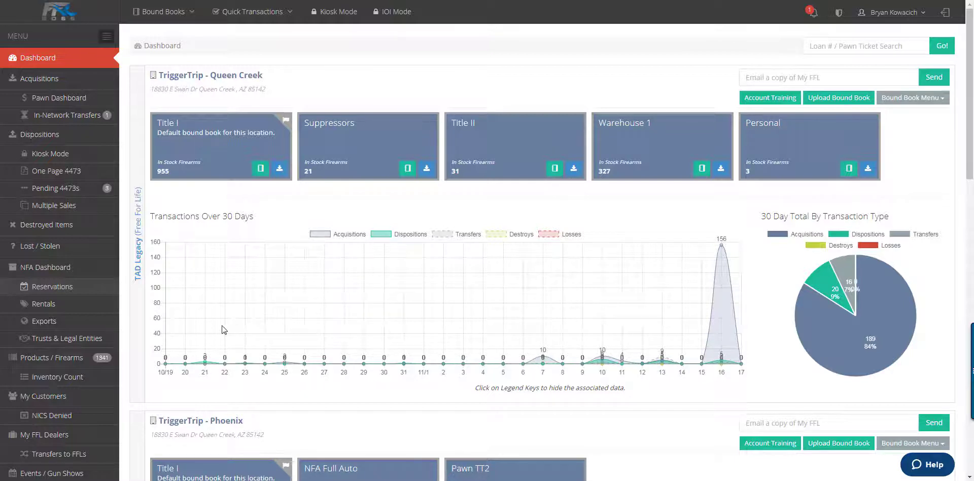
pyautogui.moveTo(213, 331)
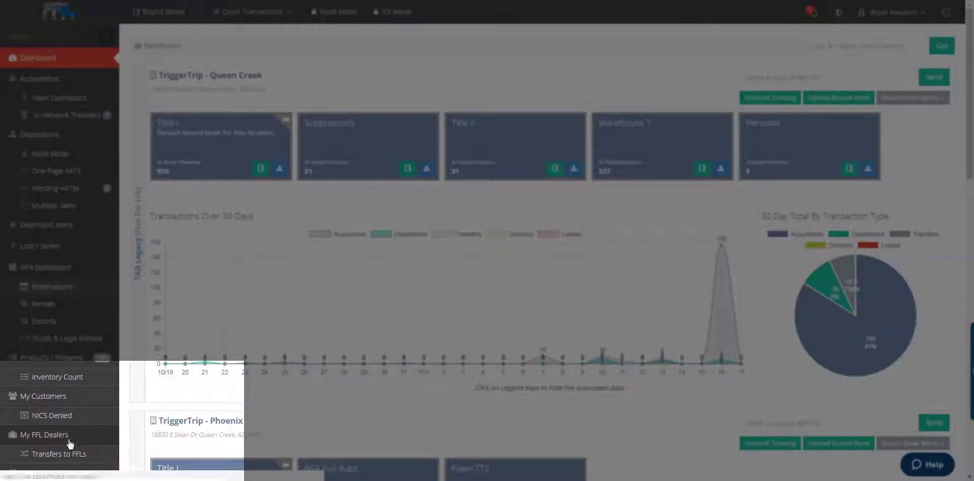
# From My FFL Dealers, bring up the ADDAX Inc record in edit mode
pyautogui.click(44, 434)
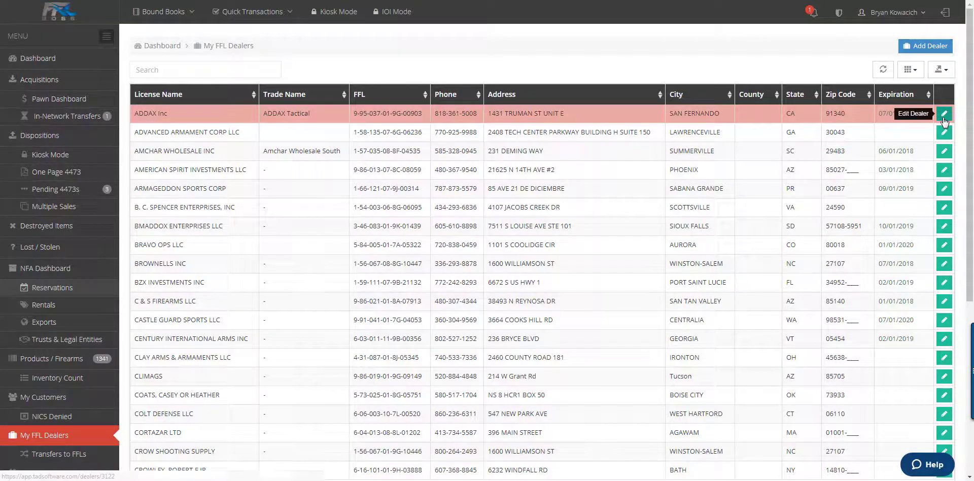
pyautogui.click(944, 113)
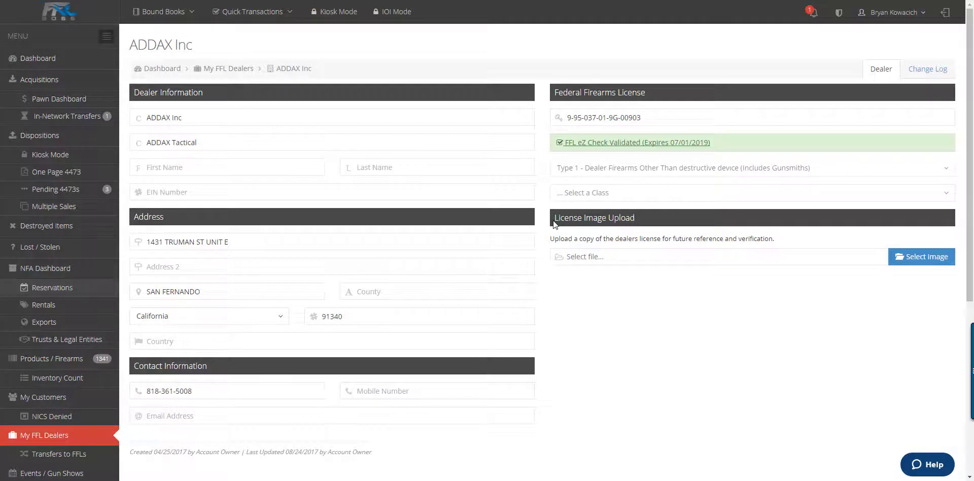
# Upload TriggerTrip_FFL_SOT_Signed.jpg as the license image and save the dealer record
pyautogui.click(922, 257)
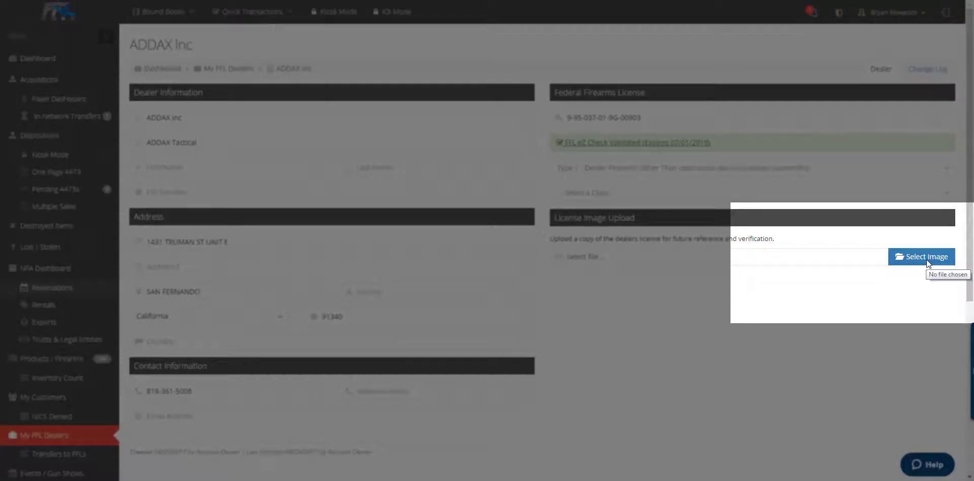
pyautogui.click(921, 256)
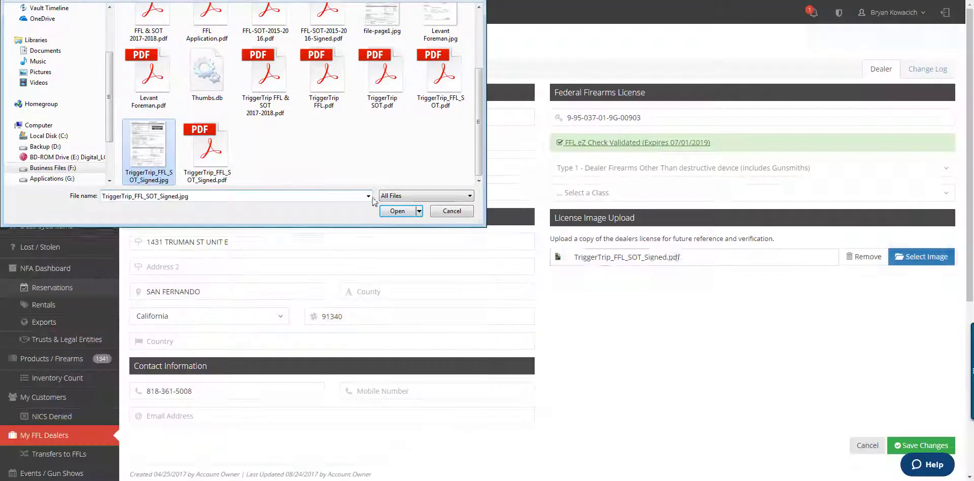
pyautogui.click(396, 211)
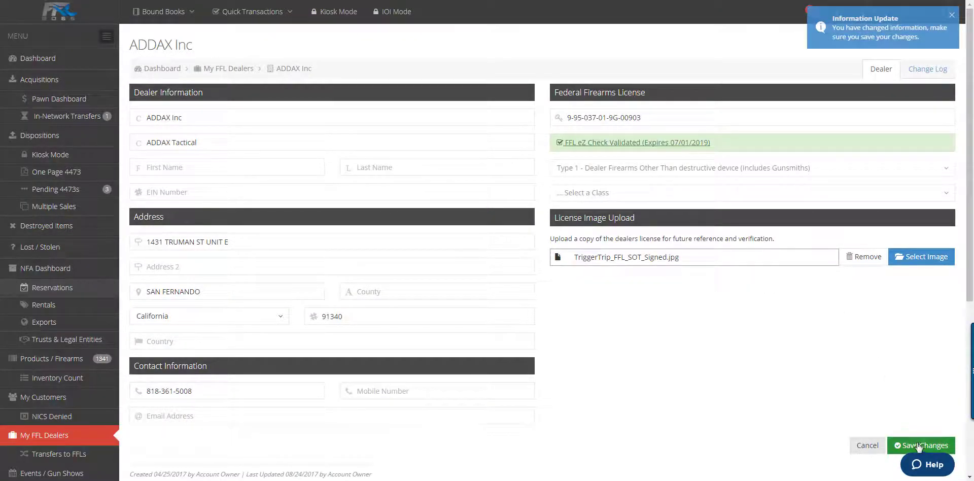
pyautogui.click(925, 445)
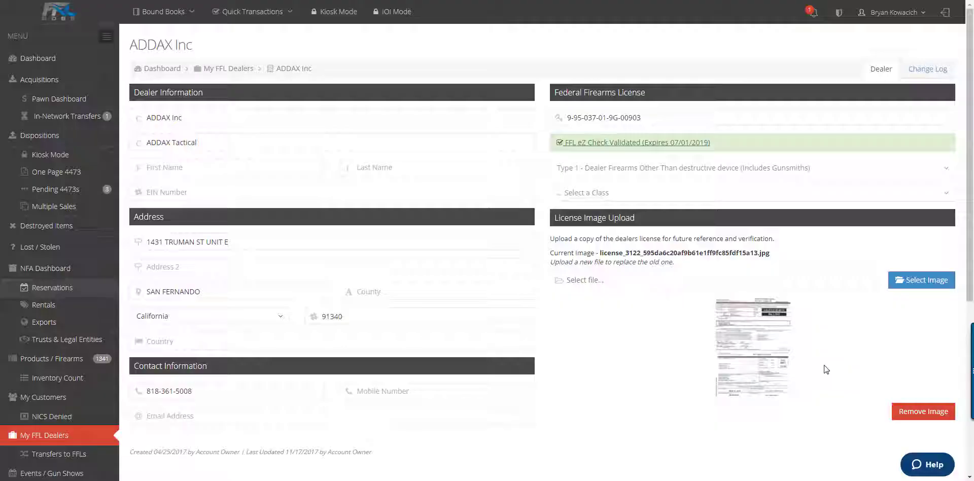